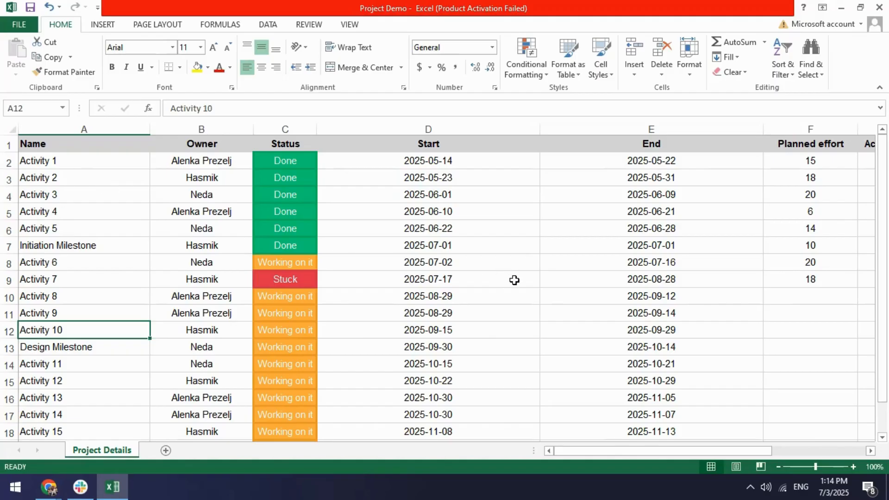
- Scroll through the Project Details sheet's owners, statuses, dates, effort, cost and cost-type columns
scroll("down", 3)
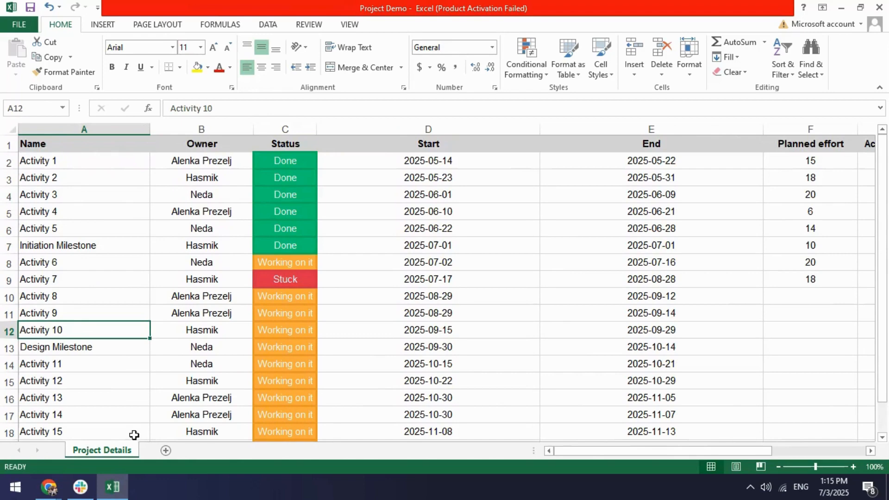
mouse_move(270, 392)
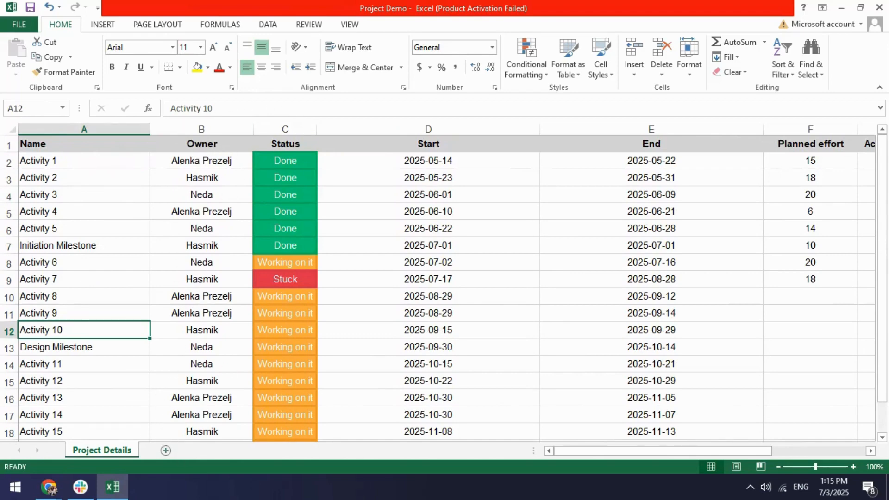
mouse_move(394, 301)
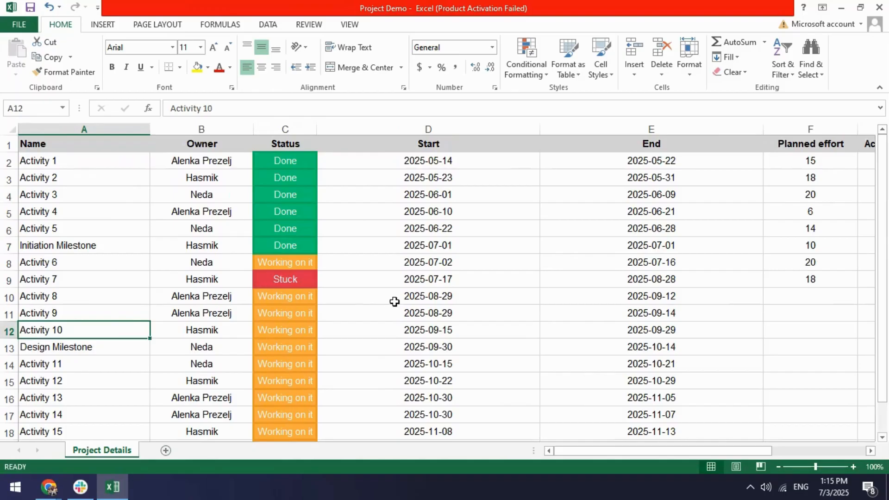
mouse_move(705, 407)
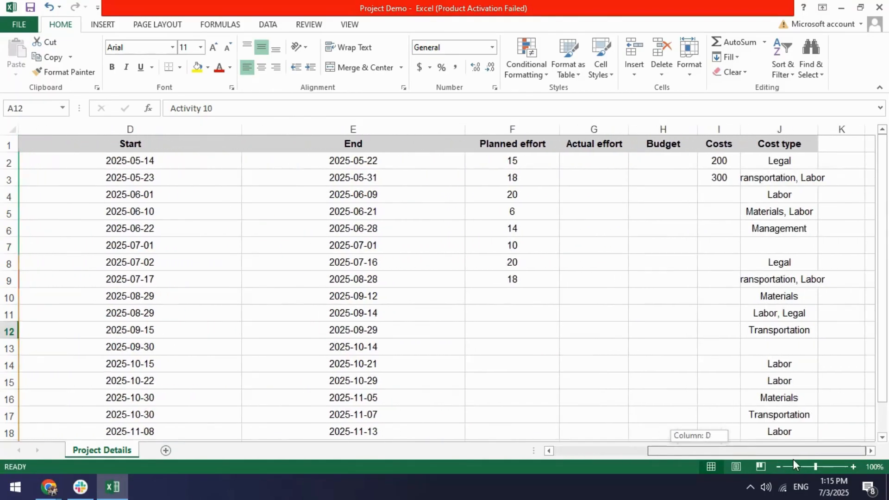
scroll("left", 3)
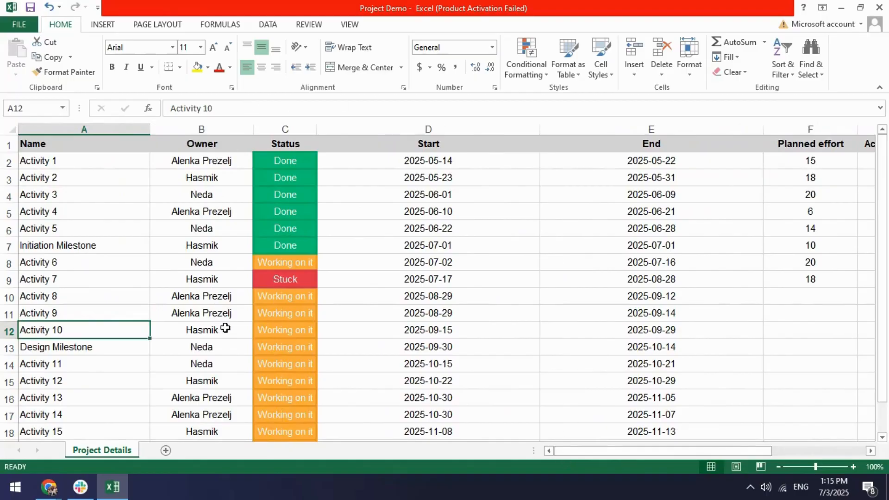
mouse_move(231, 324)
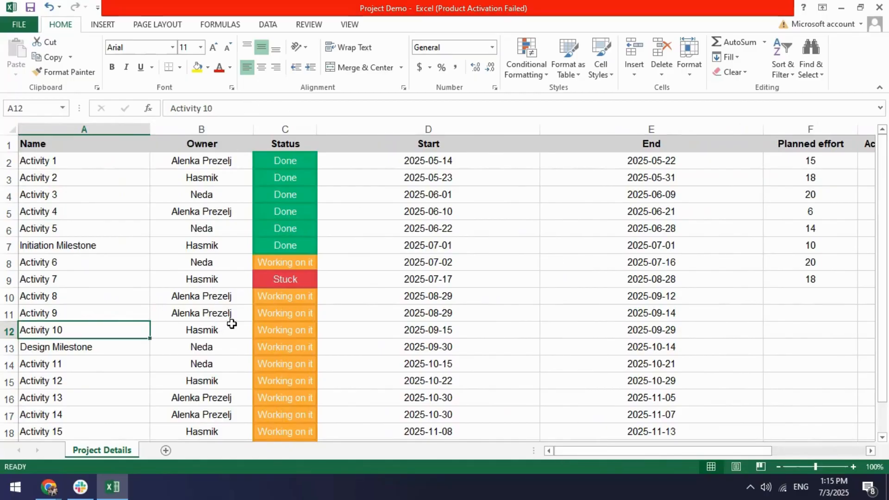
mouse_move(304, 175)
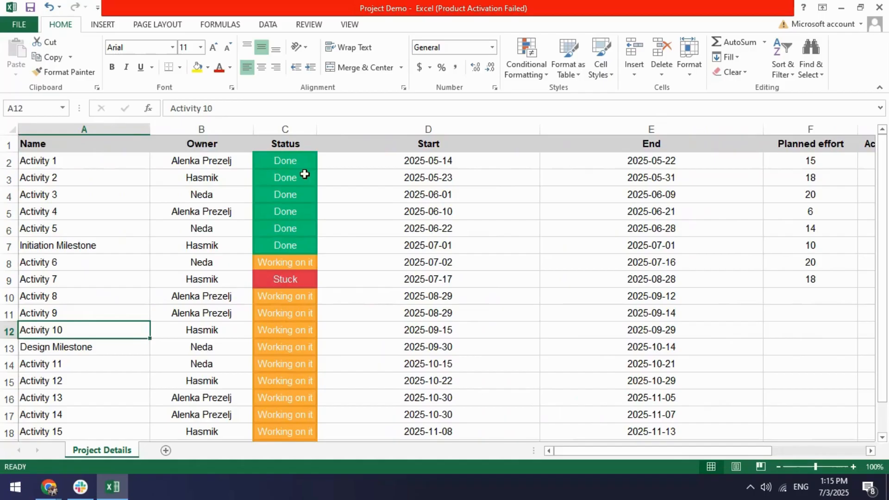
mouse_move(577, 297)
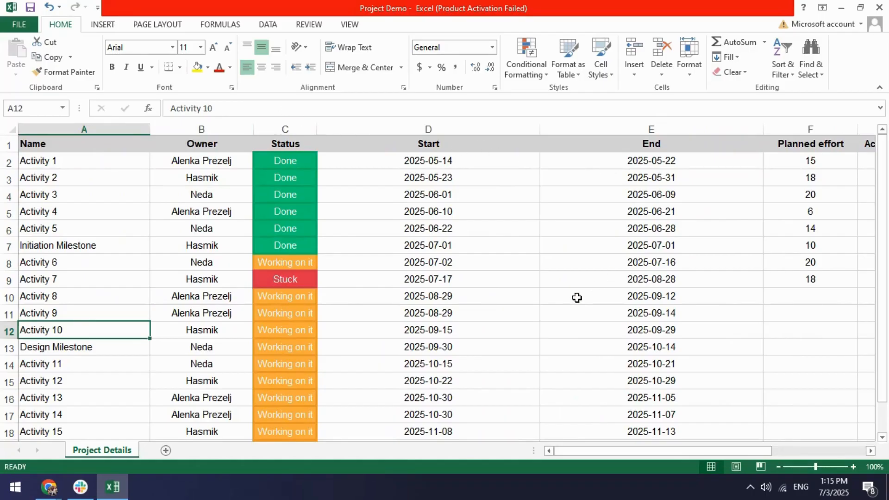
mouse_move(575, 296)
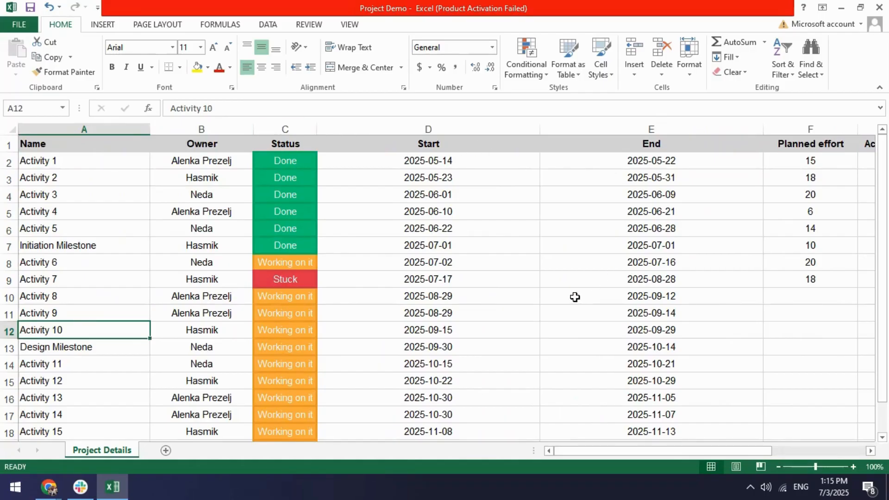
mouse_move(61, 257)
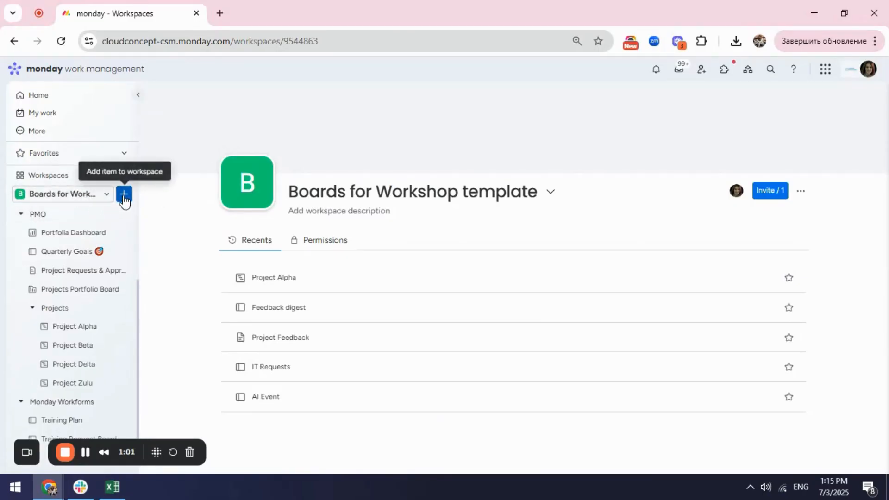
- Upload the Project Demo spreadsheet through the workspace's Excel/CSV data import
left_click(124, 193)
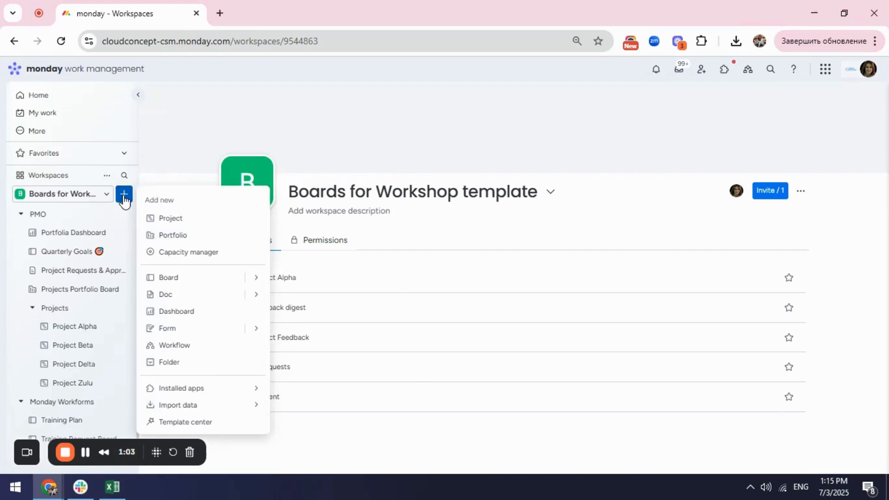
mouse_move(178, 405)
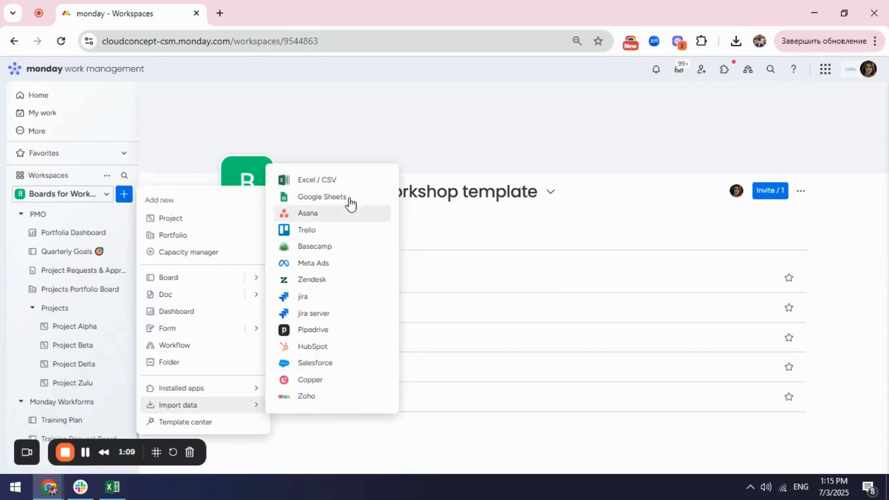
mouse_move(317, 180)
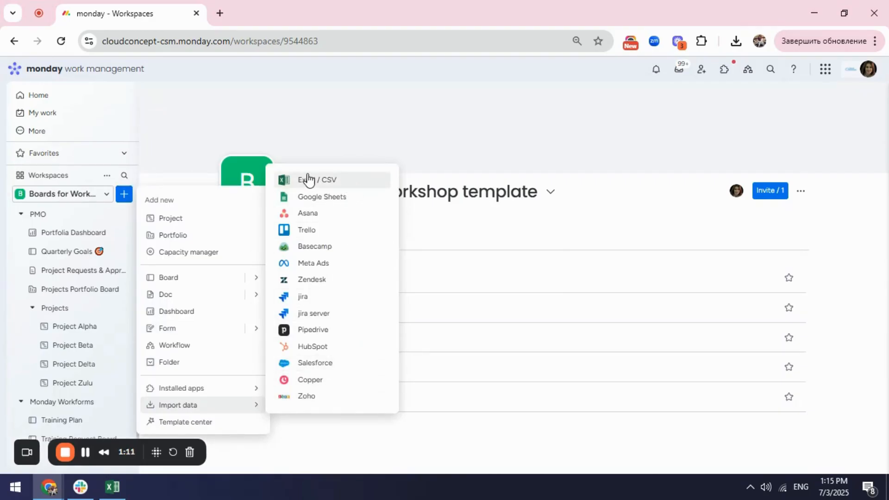
left_click(316, 179)
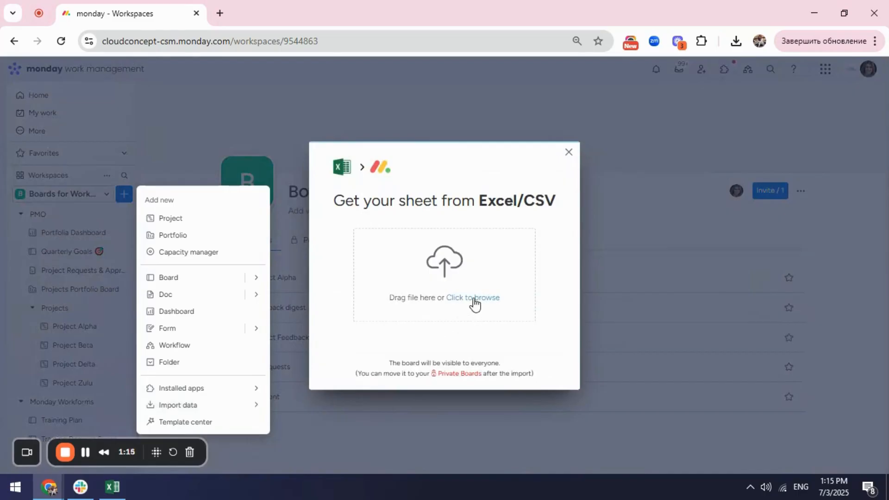
left_click(473, 298)
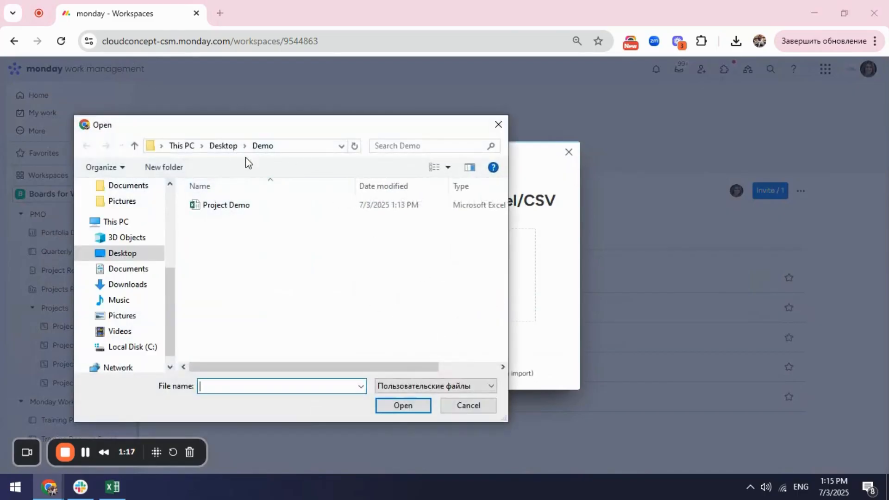
left_click(225, 205)
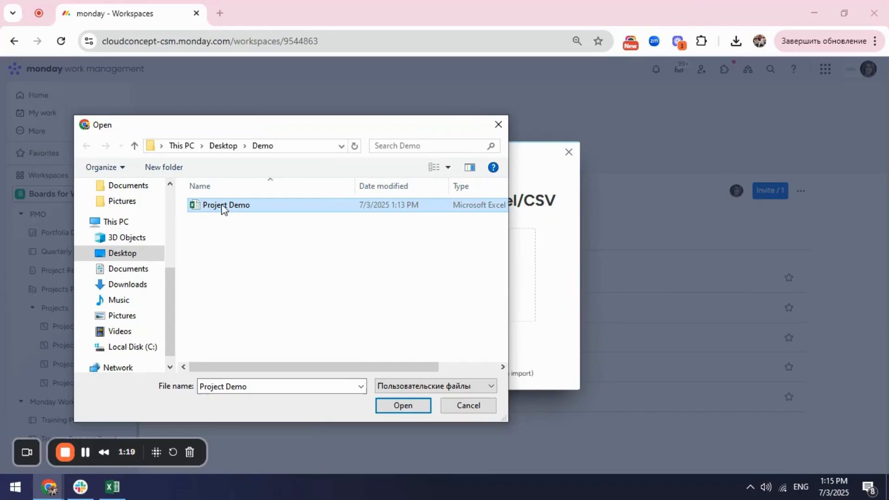
left_click(403, 406)
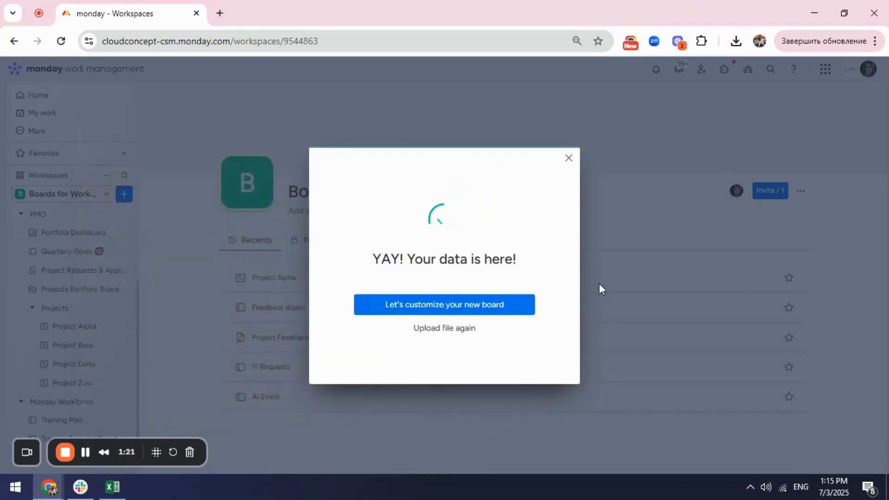
- Customize the imported board using sheet row 1 as the column titles
left_click(445, 305)
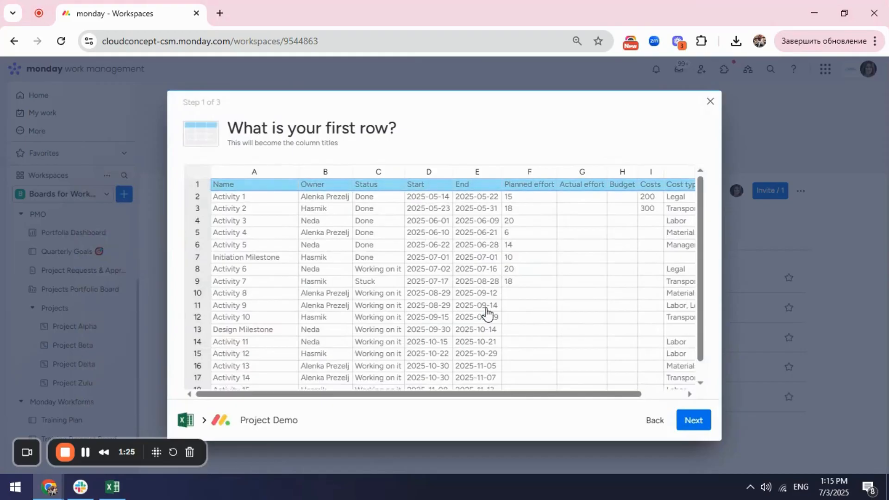
mouse_move(235, 167)
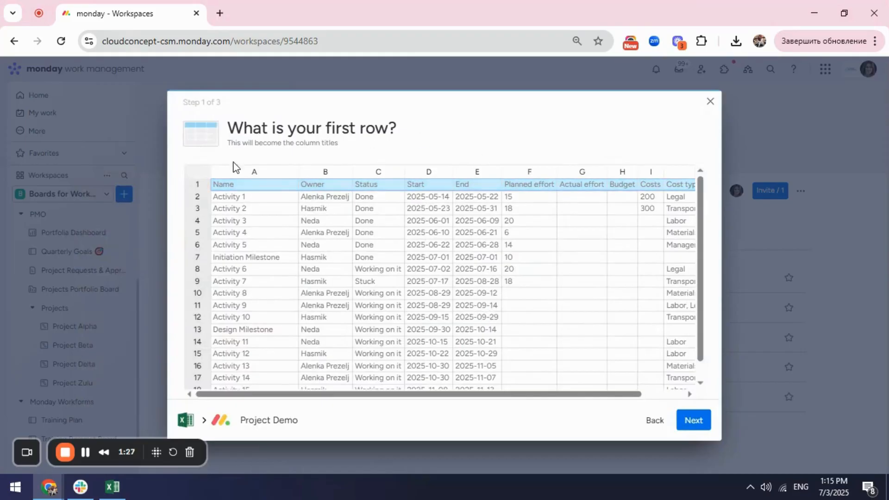
left_click(235, 185)
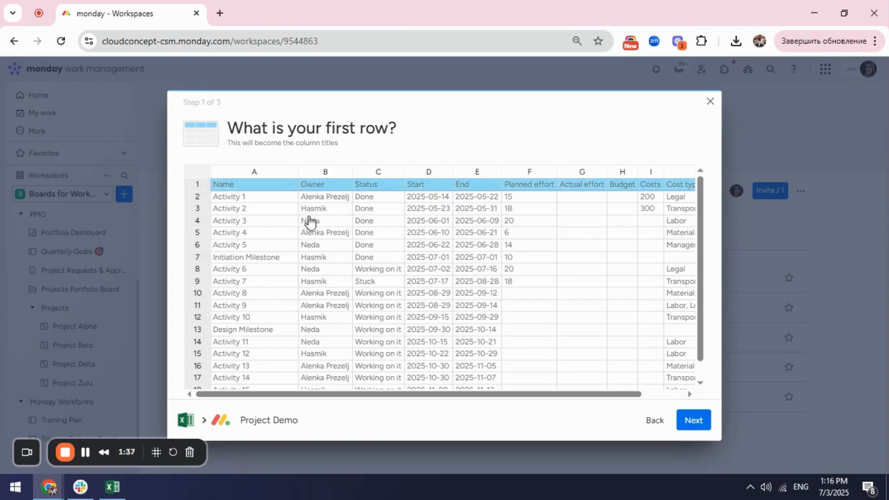
mouse_move(341, 186)
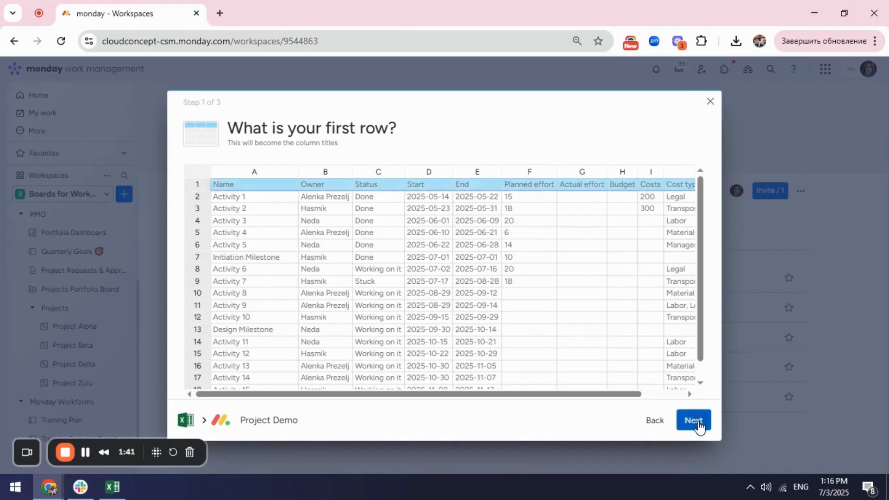
left_click(693, 420)
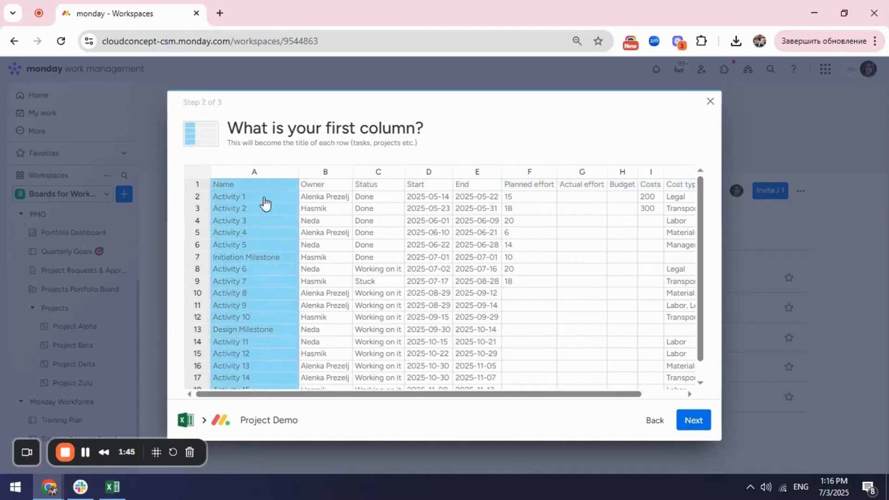
mouse_move(270, 348)
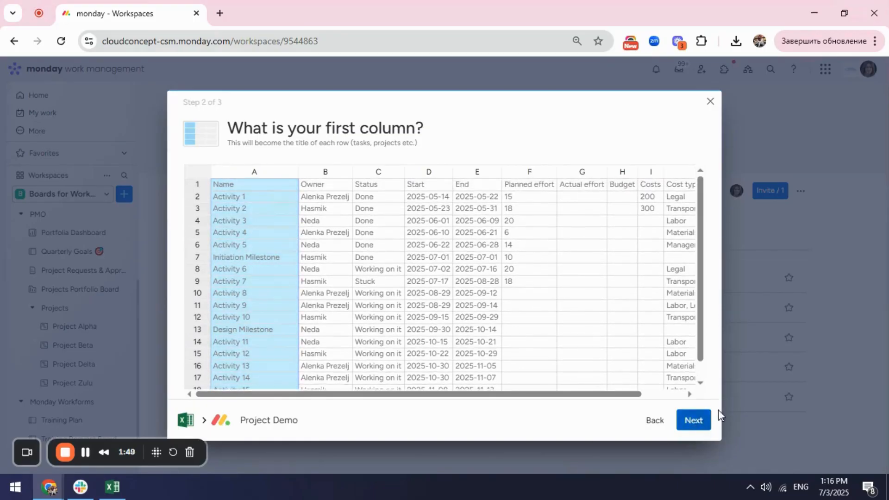
- Keep Name as item titles and map Start and End to timeline start and end columns
left_click(693, 420)
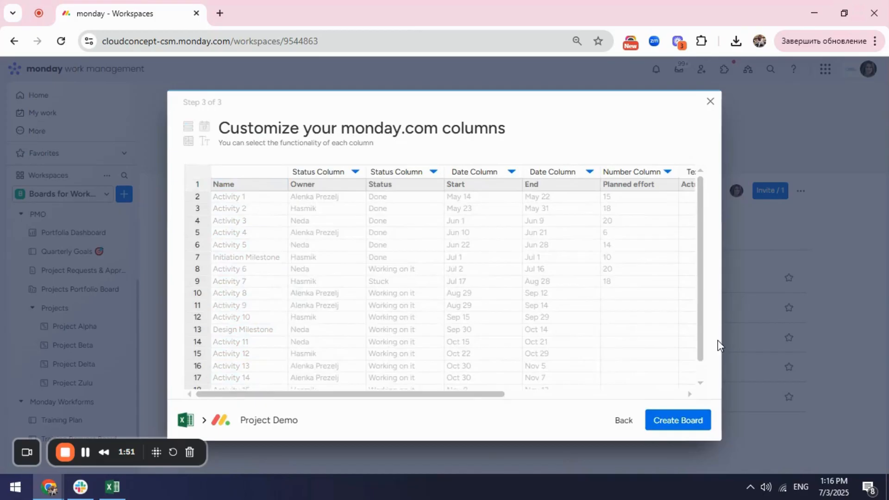
mouse_move(493, 313)
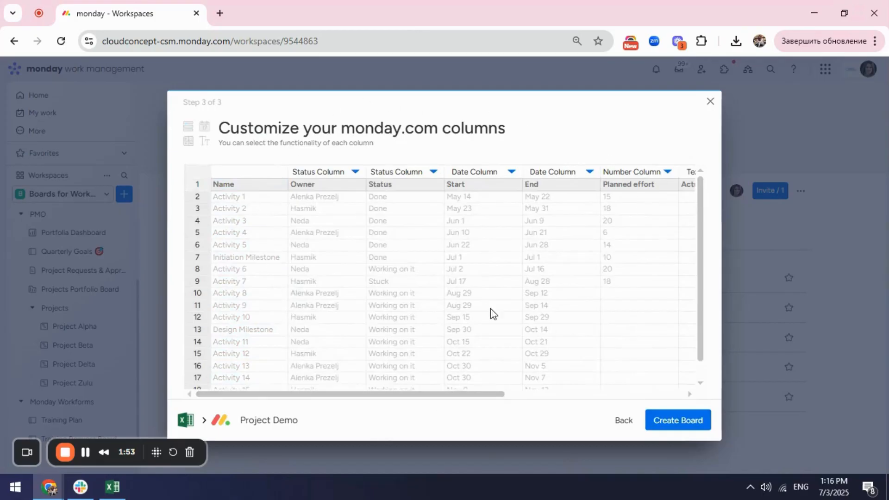
mouse_move(348, 179)
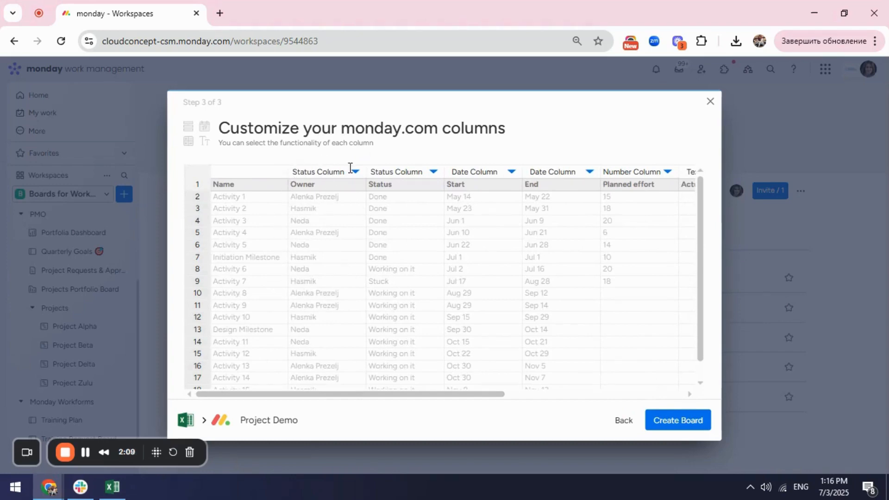
mouse_move(349, 159)
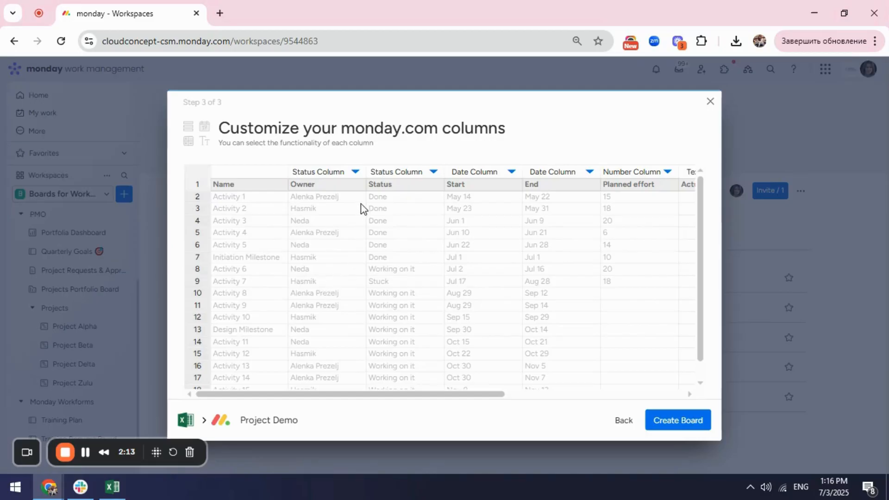
mouse_move(301, 197)
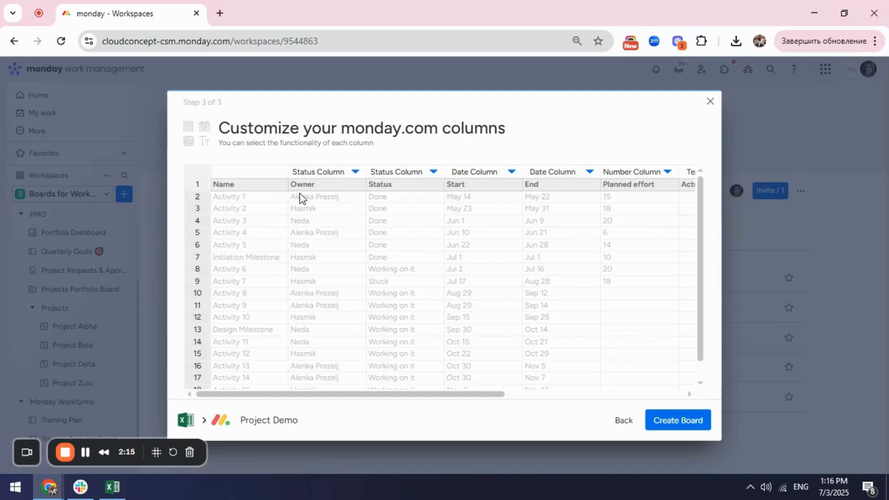
mouse_move(334, 278)
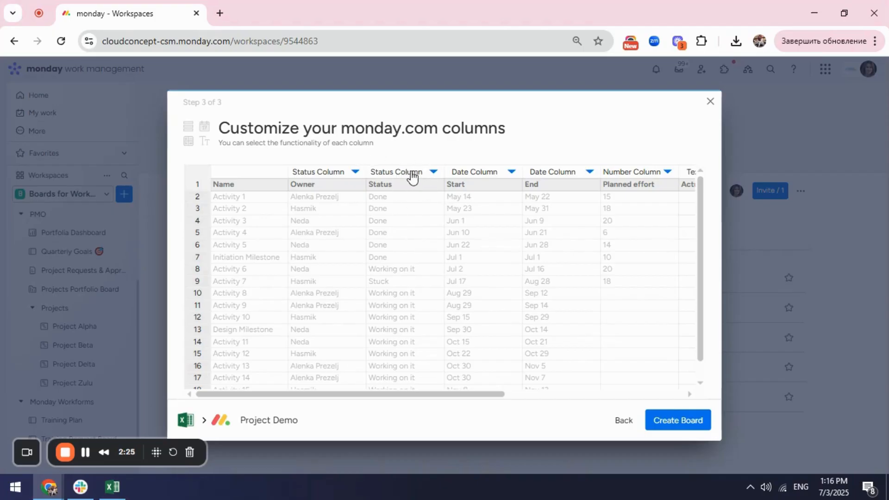
mouse_move(483, 239)
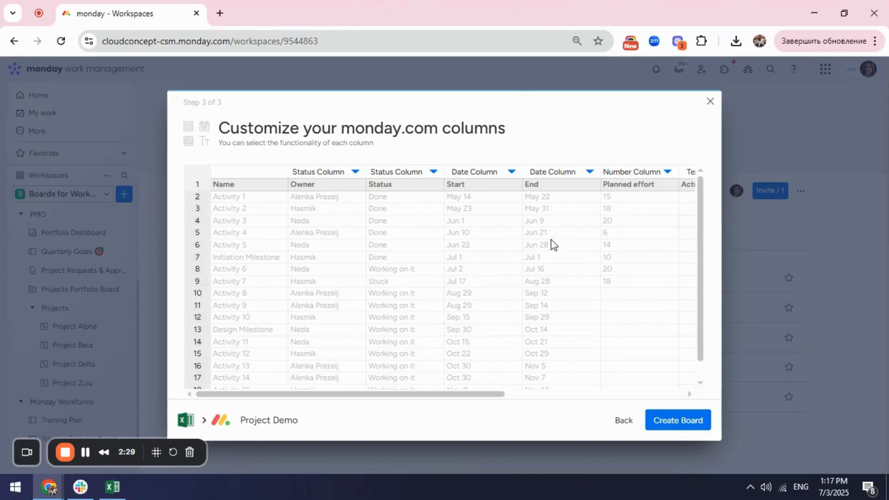
mouse_move(465, 245)
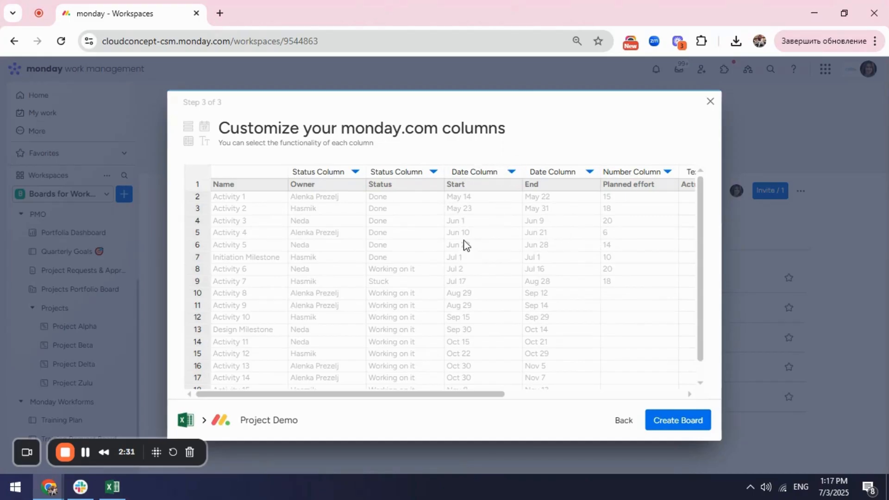
mouse_move(471, 226)
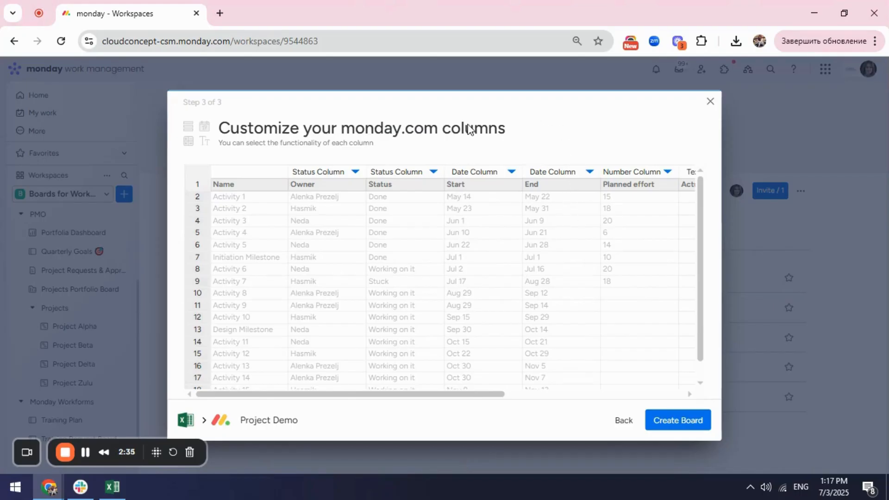
mouse_move(518, 177)
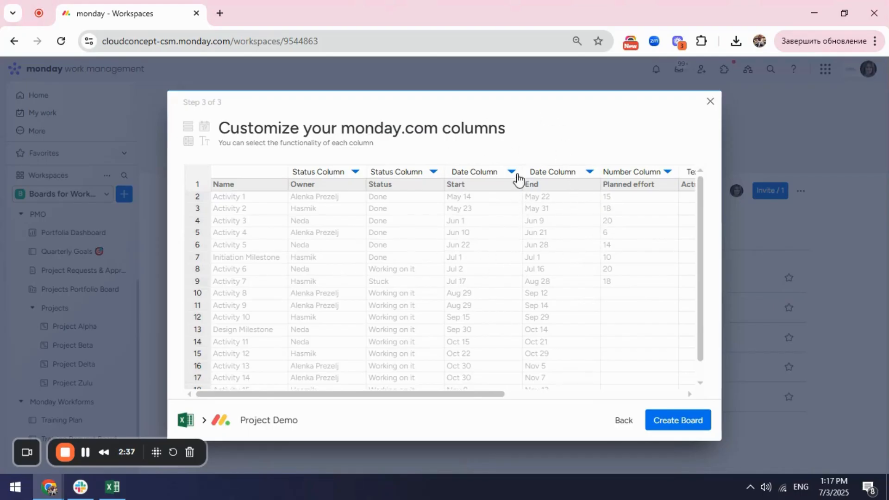
left_click(511, 172)
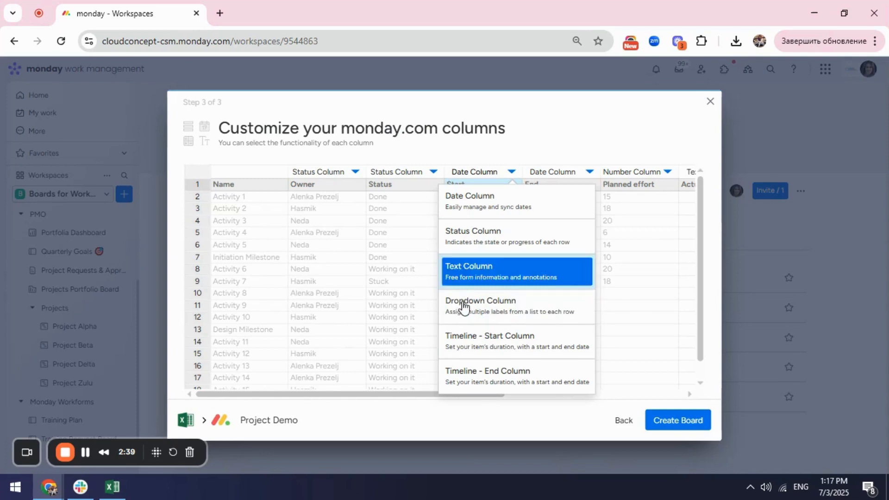
left_click(489, 336)
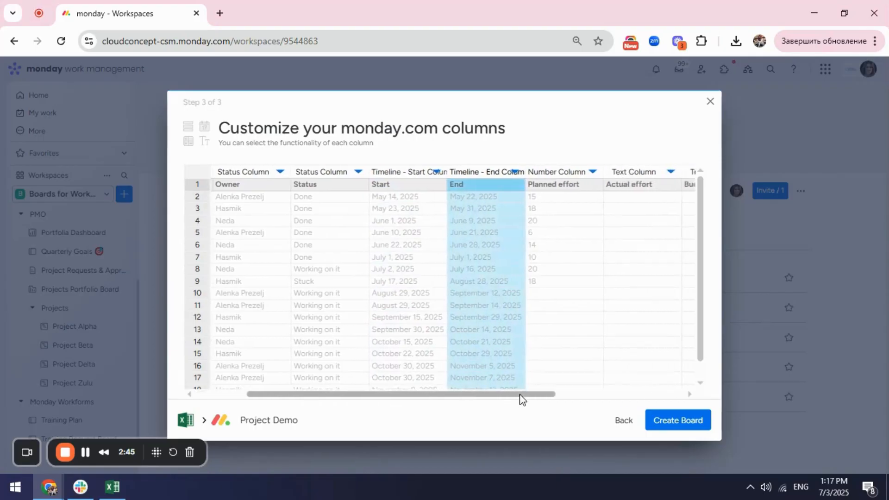
scroll("right", 3)
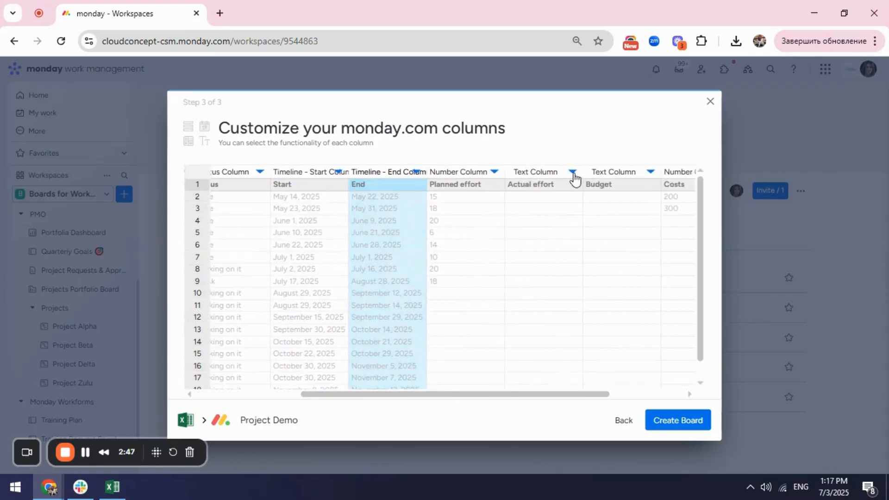
left_click(573, 172)
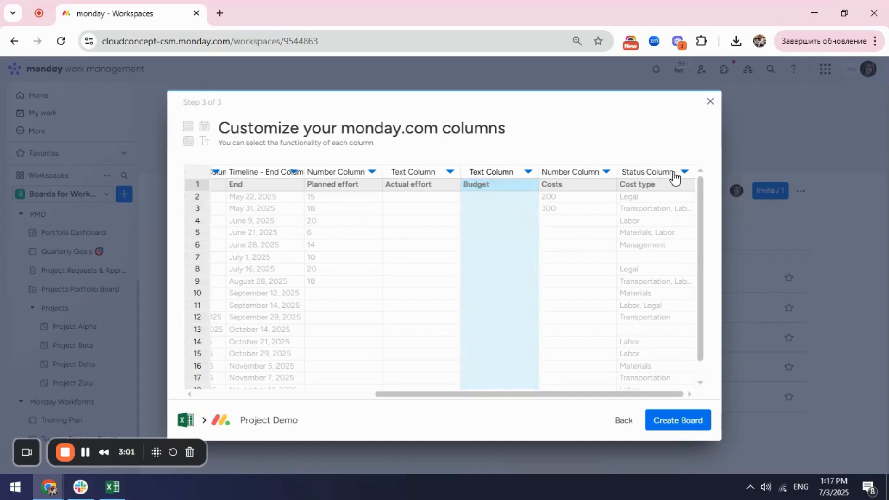
- Make Cost type a Dropdown column and create the board
left_click(684, 172)
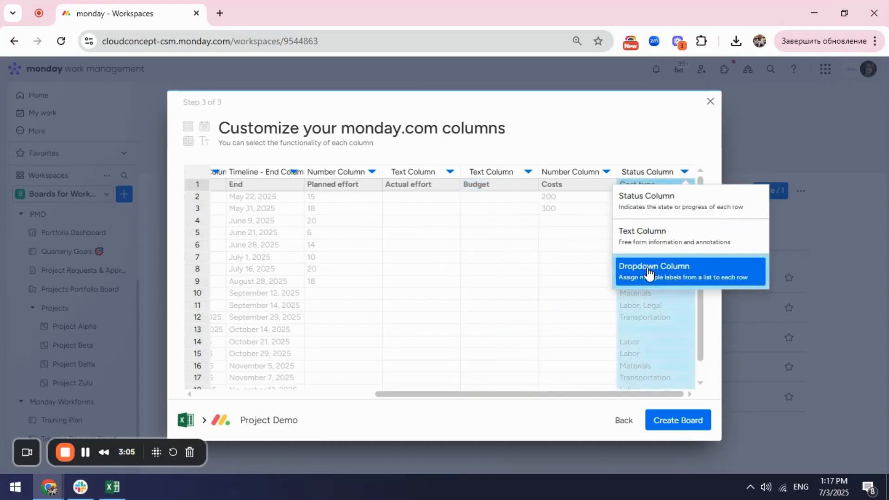
left_click(654, 271)
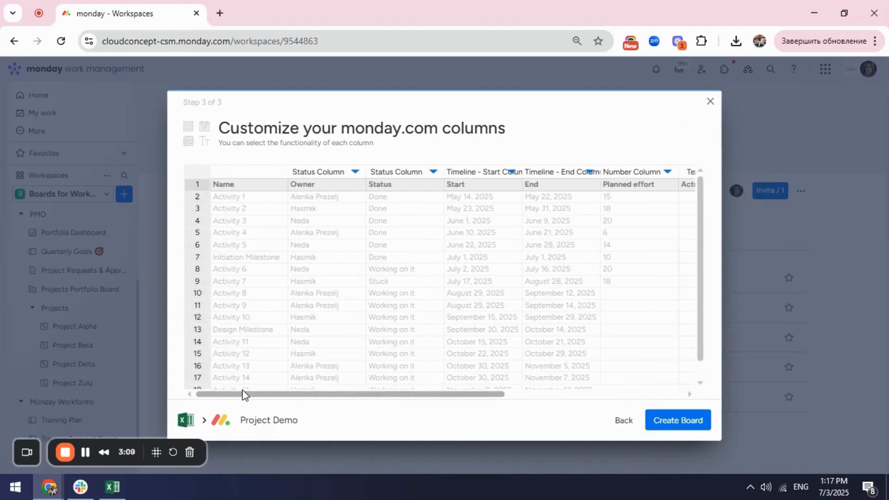
left_click(678, 420)
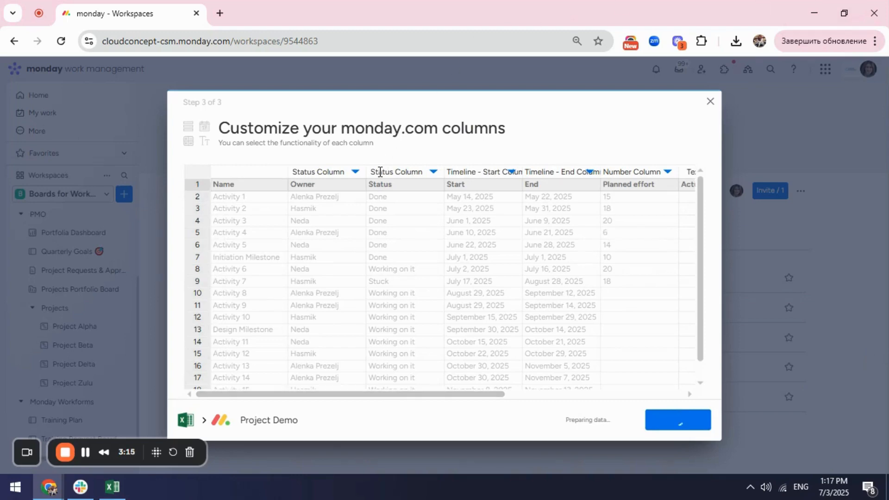
- Load the Project Demo board and view its imported statuses, timelines, efforts, costs and cost types
left_click(677, 420)
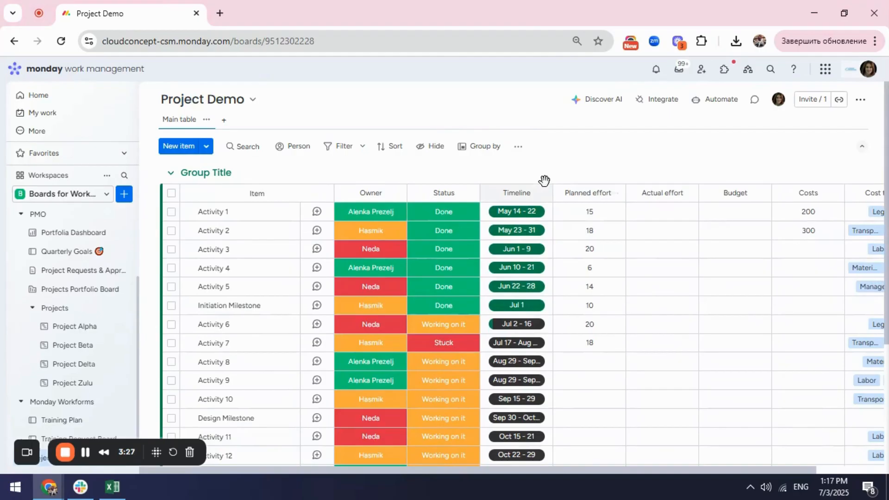
left_click(515, 212)
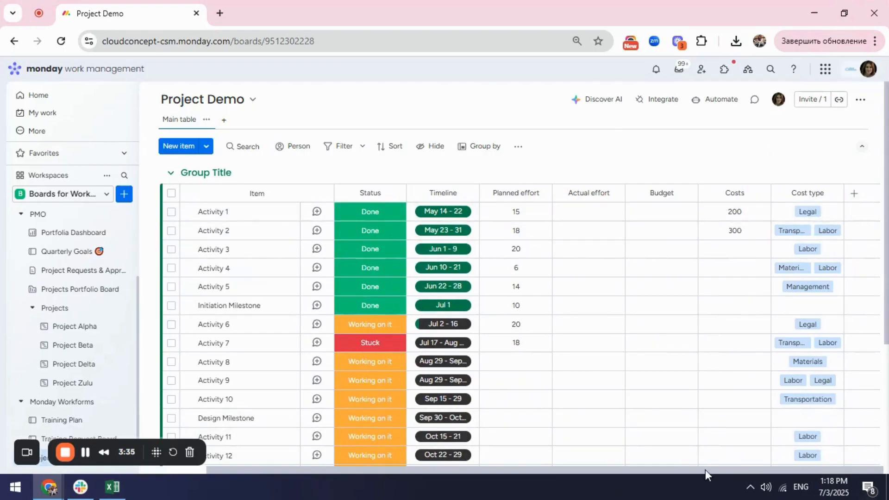
mouse_move(699, 476)
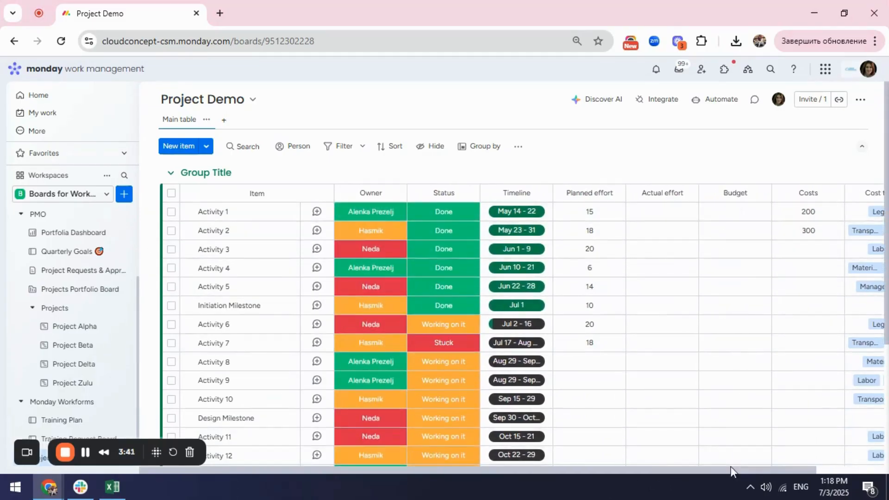
mouse_move(763, 195)
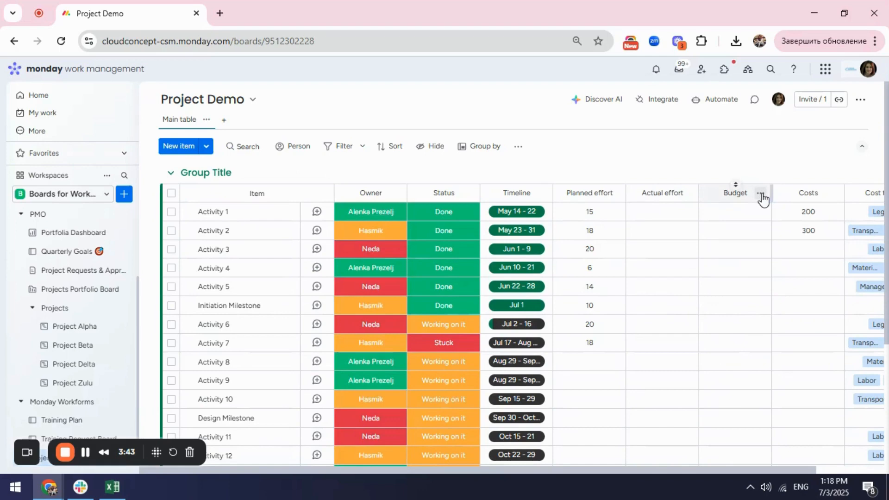
- Change the Budget column's type to Numbers and keep the change
left_click(760, 195)
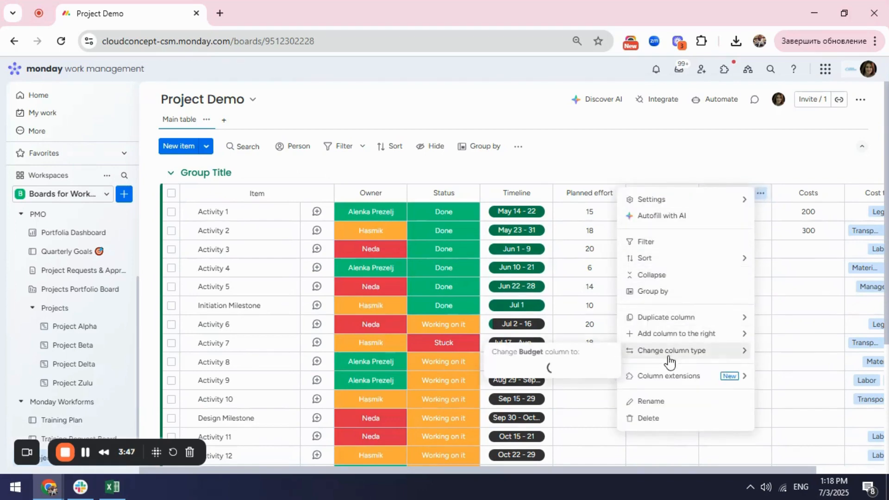
left_click(671, 351)
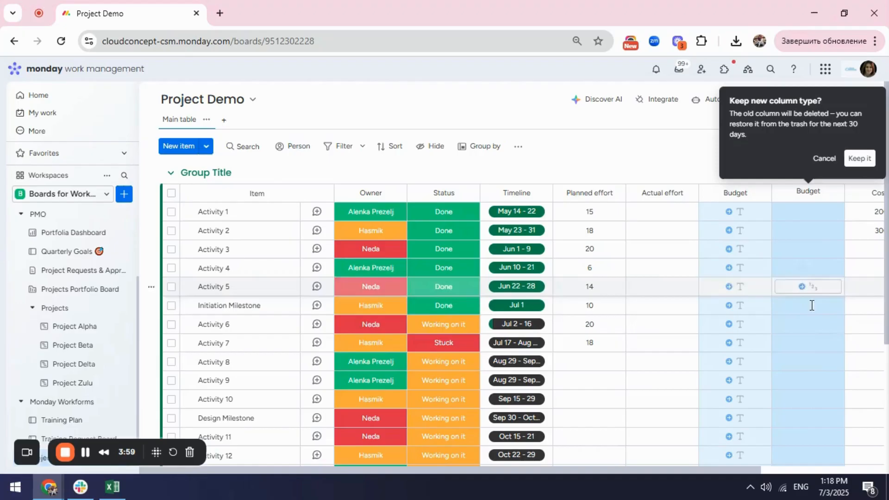
left_click(808, 380)
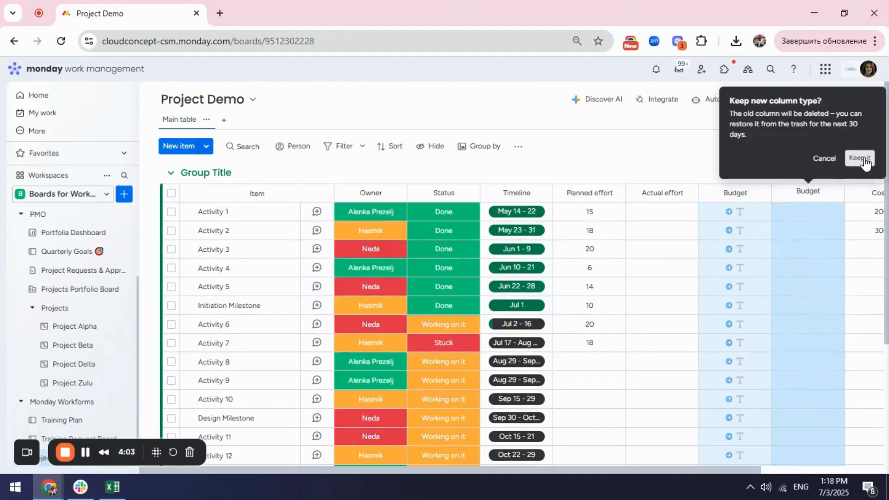
left_click(860, 158)
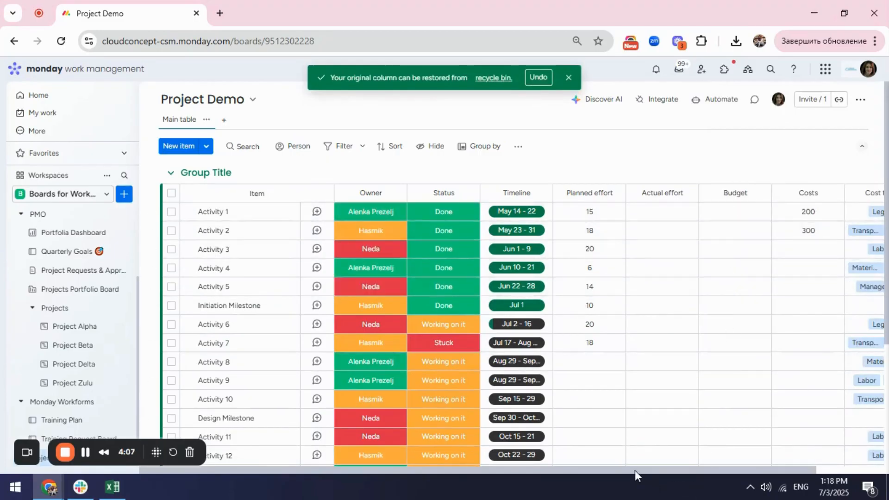
mouse_move(335, 367)
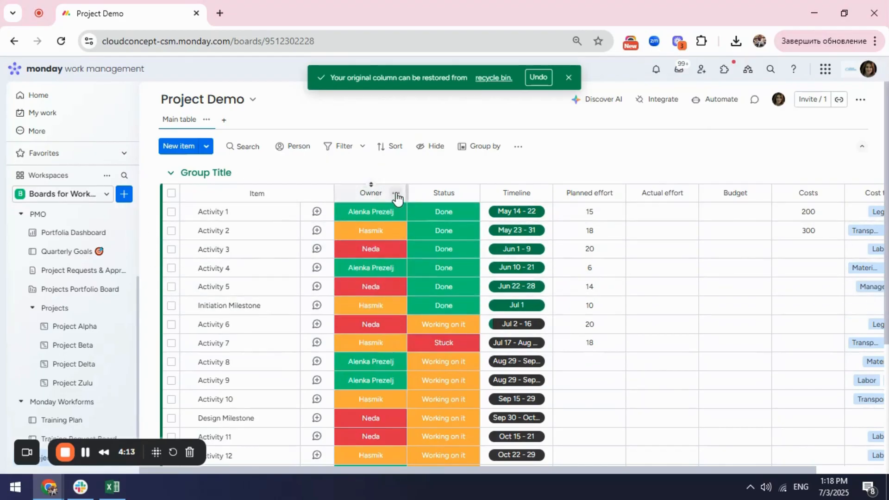
- Add a People column titled 'Owner' to the right of the original Owner column
left_click(396, 193)
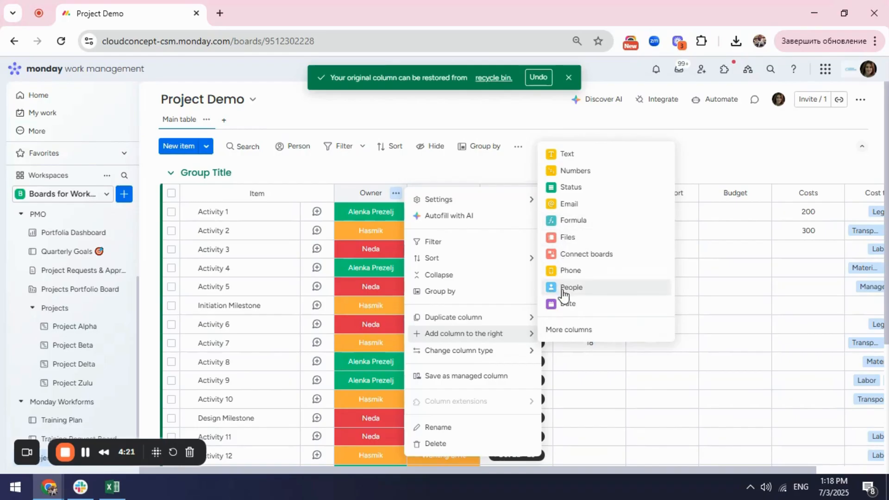
left_click(572, 287)
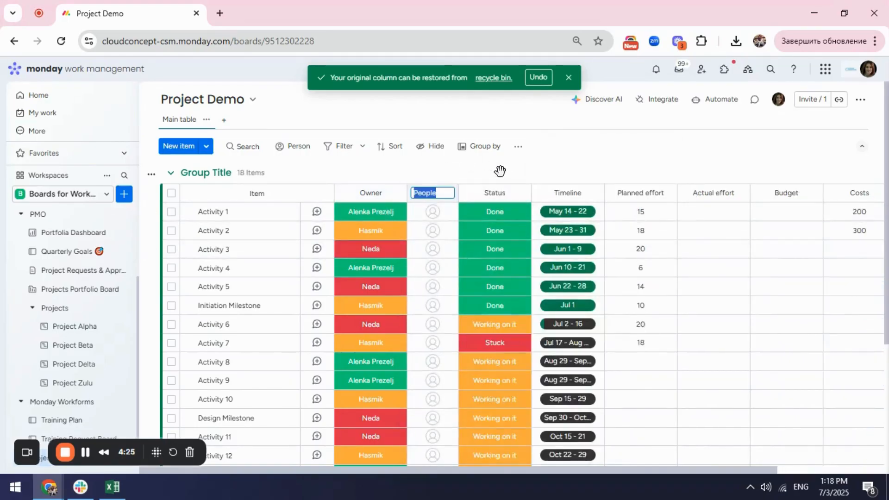
type("Owner")
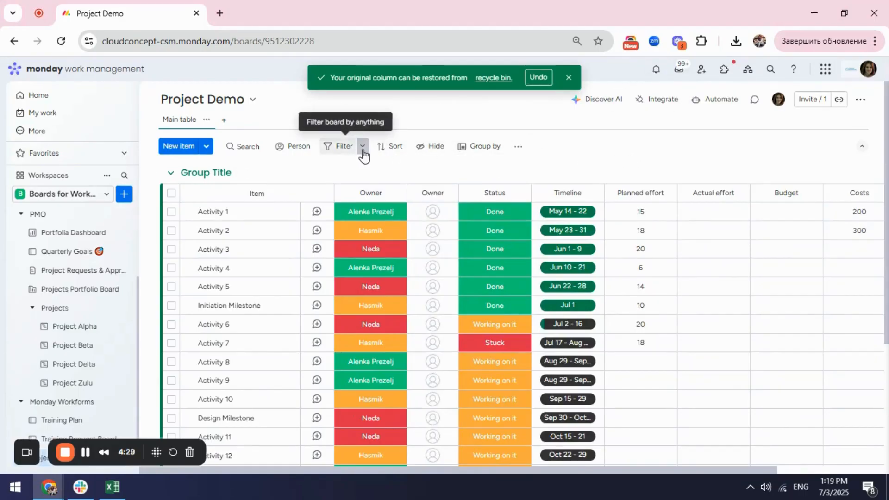
- Assign Hasmik to her six filtered activities in the people Owner column, then clear the filter
left_click(343, 146)
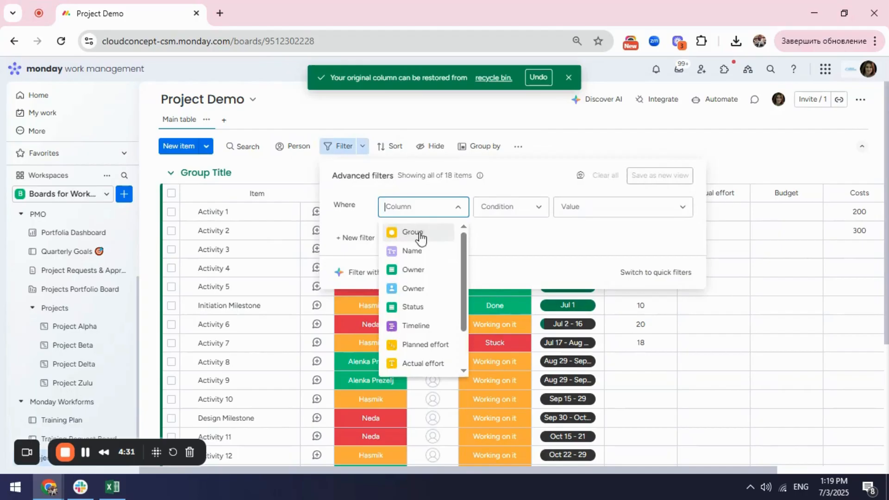
left_click(413, 270)
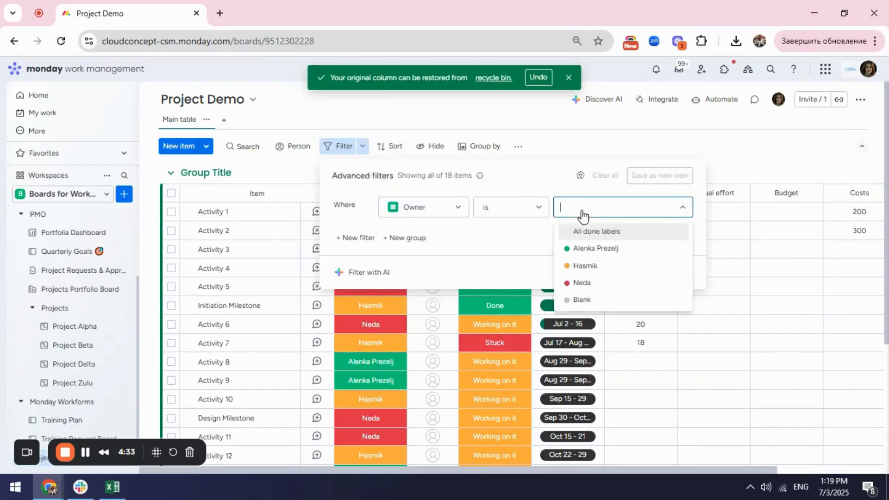
left_click(584, 266)
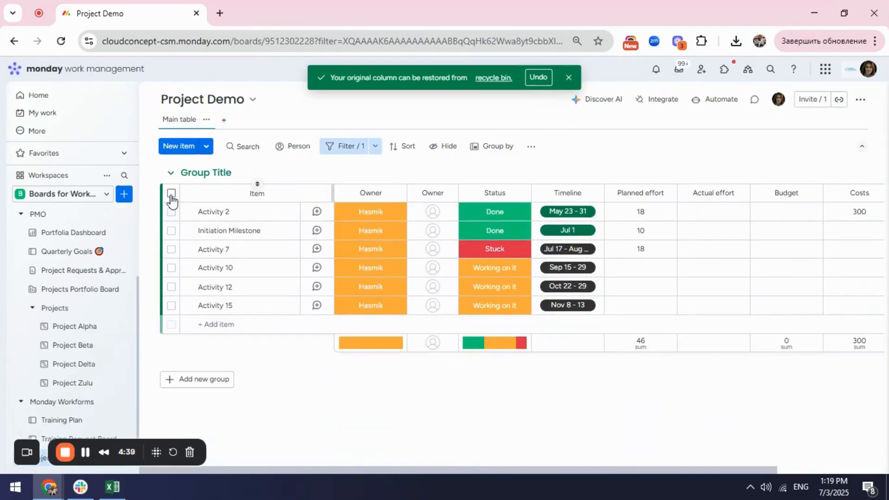
left_click(171, 192)
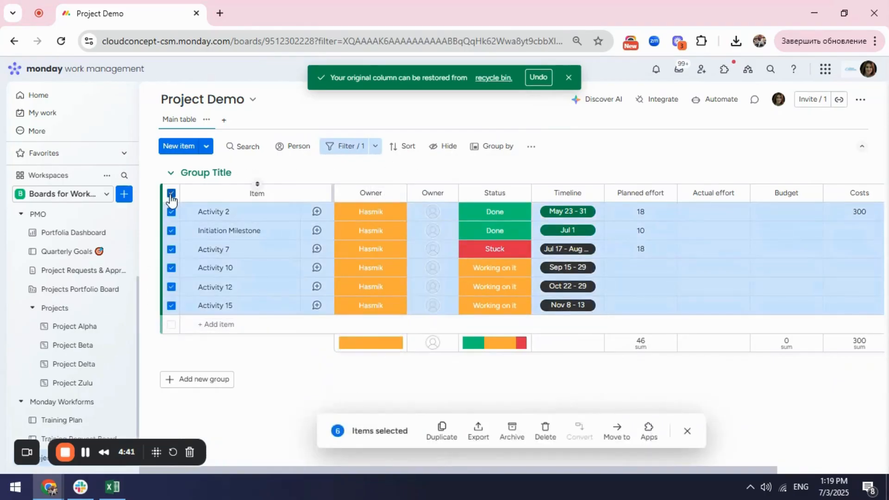
left_click(432, 211)
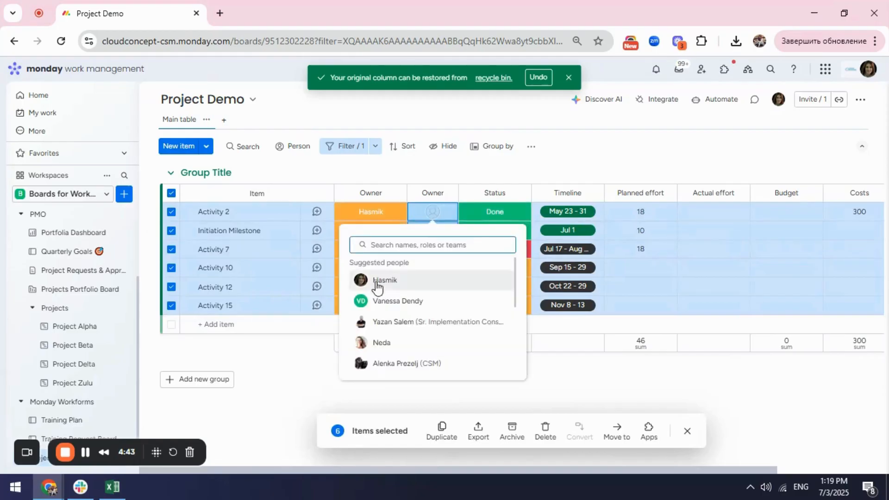
left_click(385, 281)
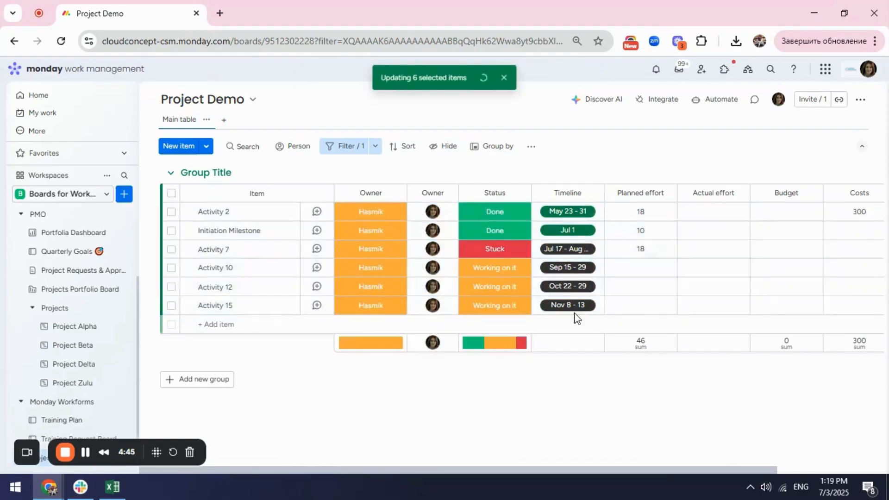
left_click(346, 146)
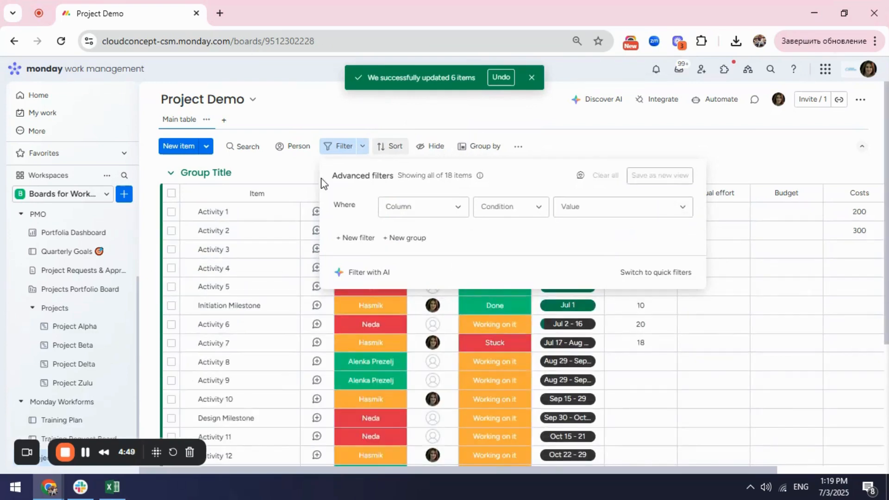
- Close the filter panel and bring up the original Owner column's options menu
left_click(344, 147)
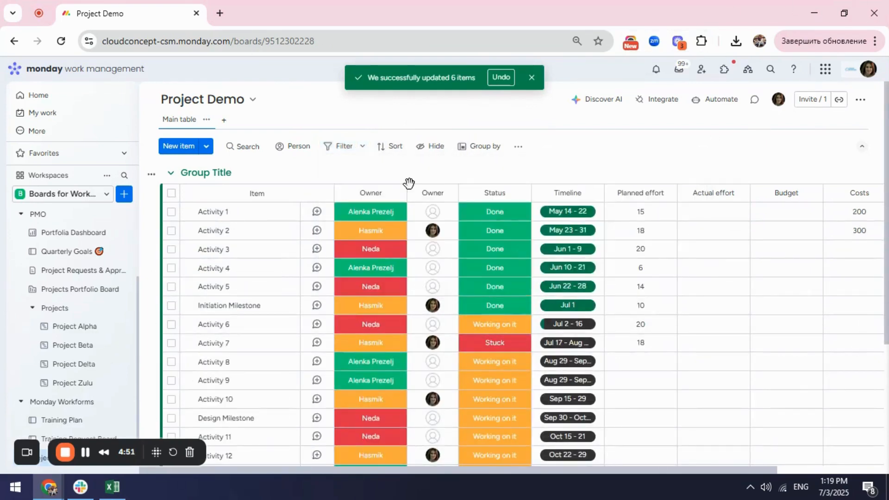
left_click(395, 192)
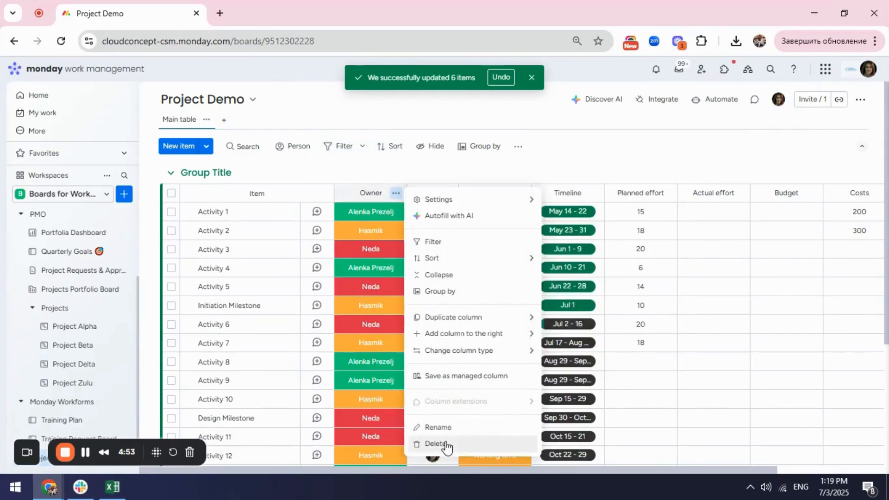